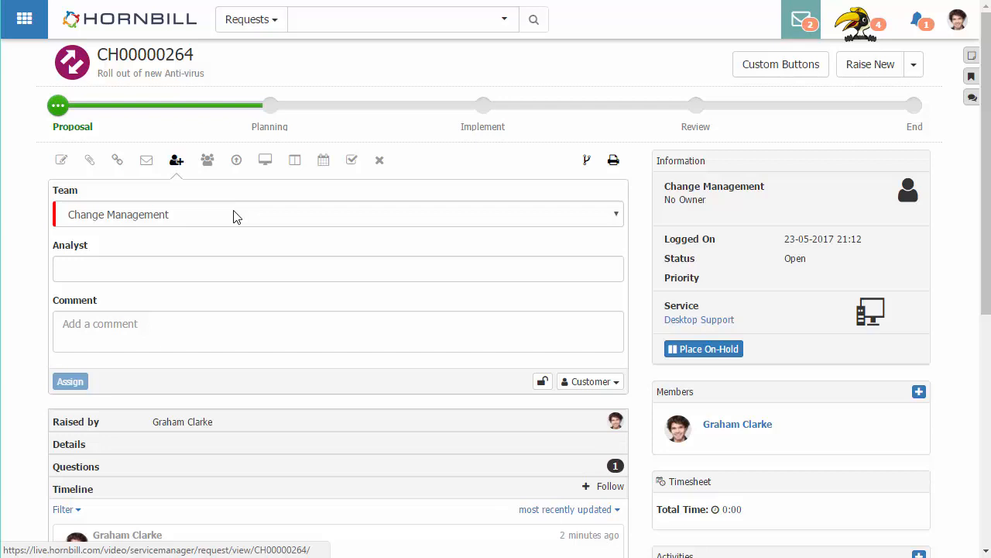
mouse_move(61, 161)
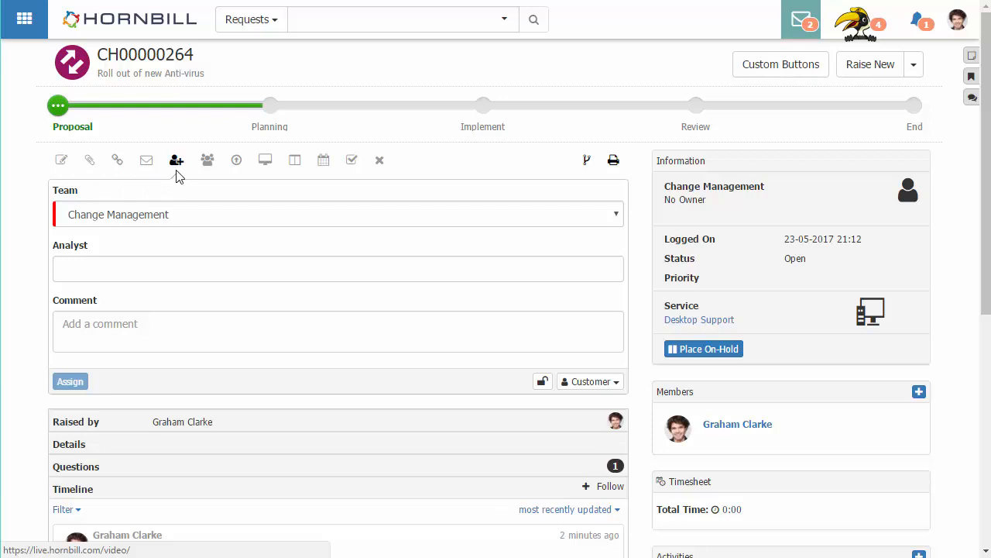
mouse_move(315, 180)
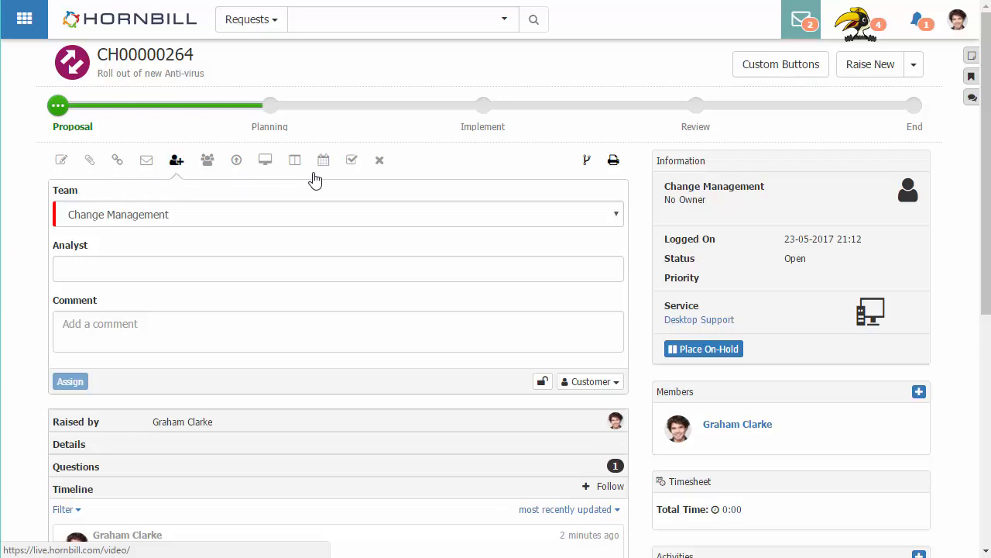
mouse_move(348, 174)
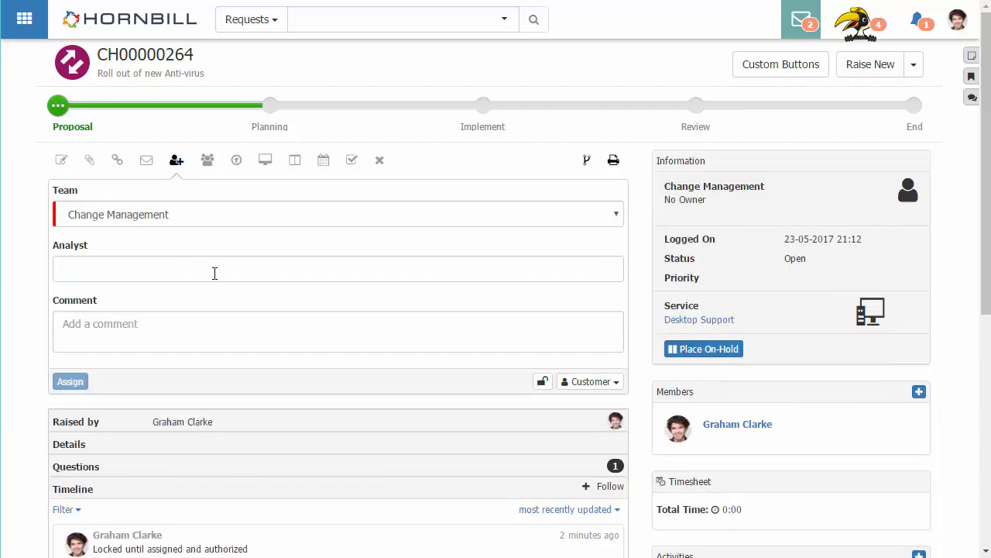
scroll("down", 3)
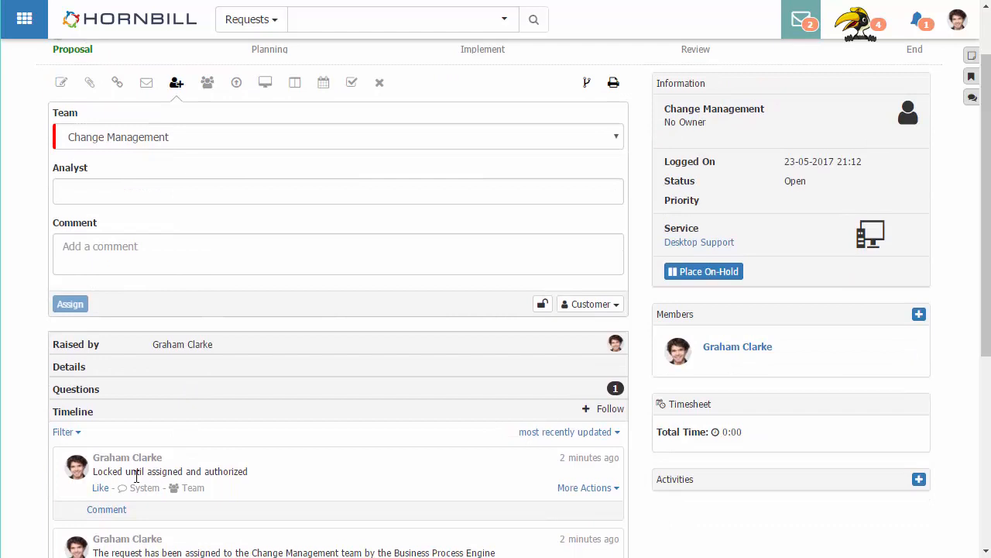
mouse_move(192, 488)
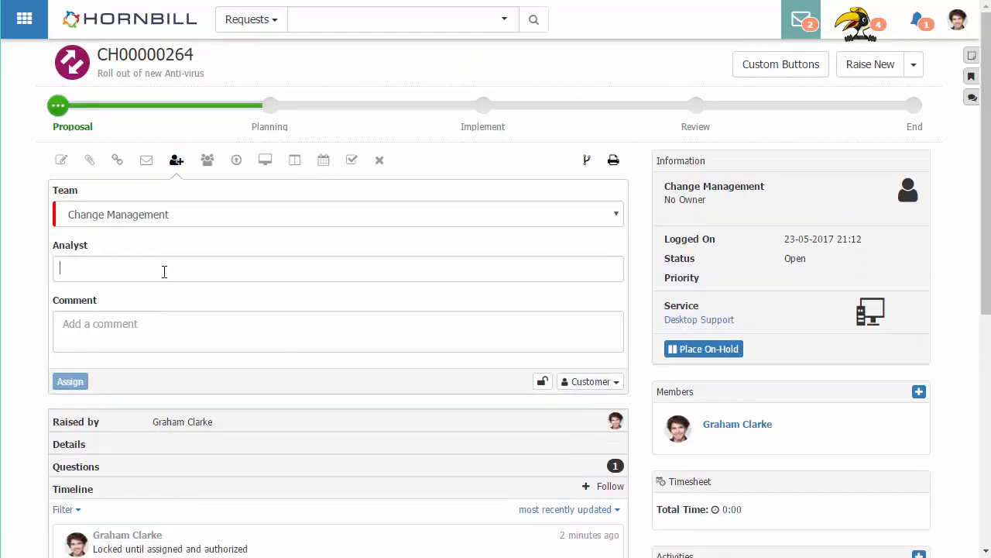
left_click(155, 269)
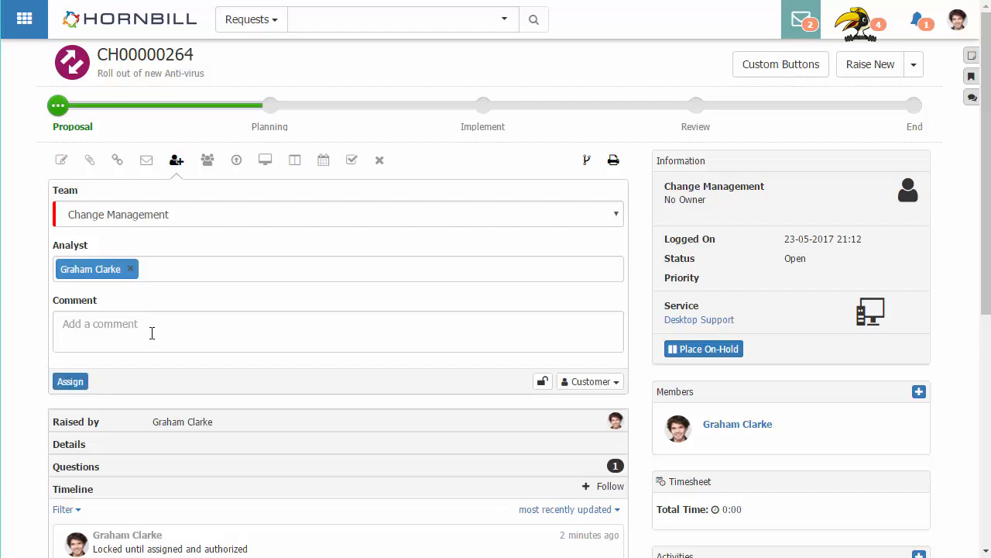
mouse_move(70, 381)
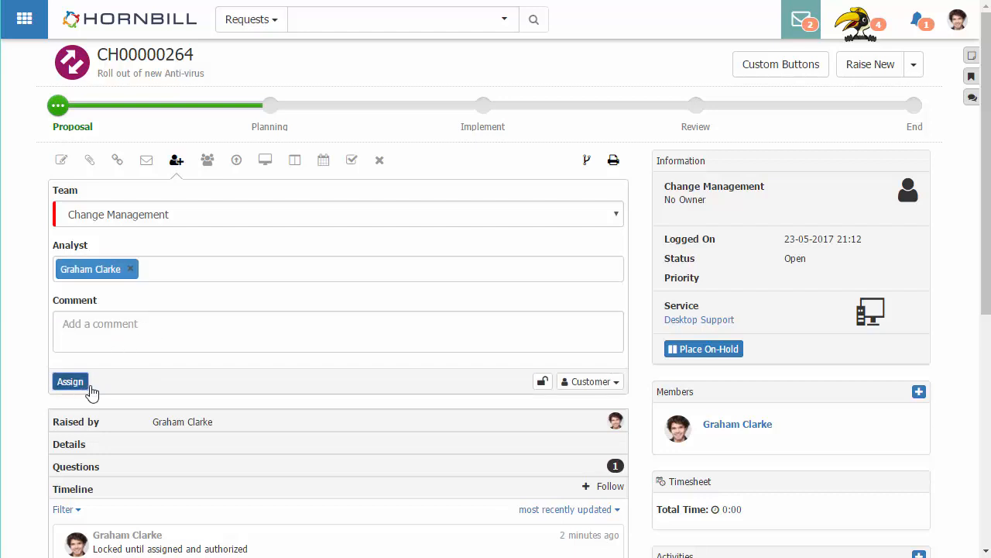
left_click(70, 381)
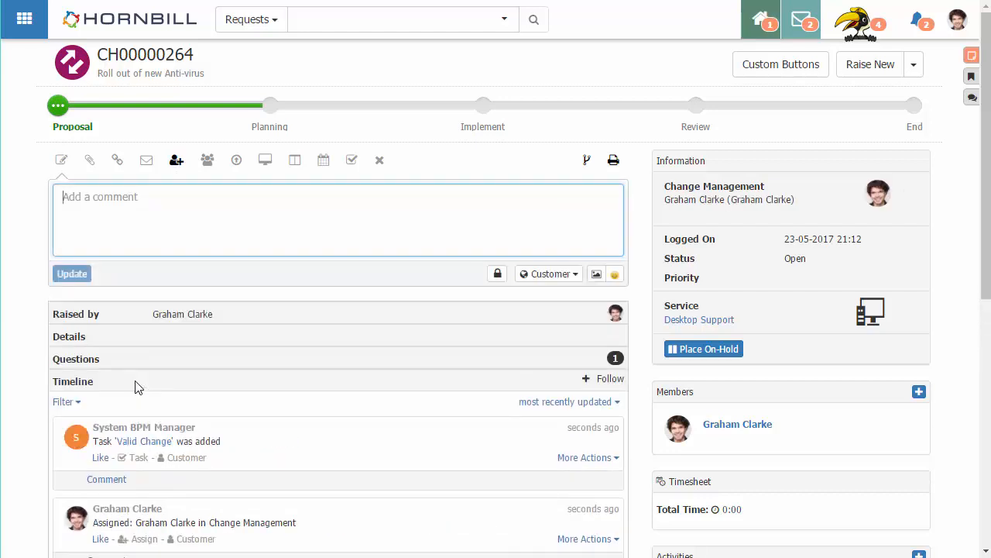
scroll("down", 3)
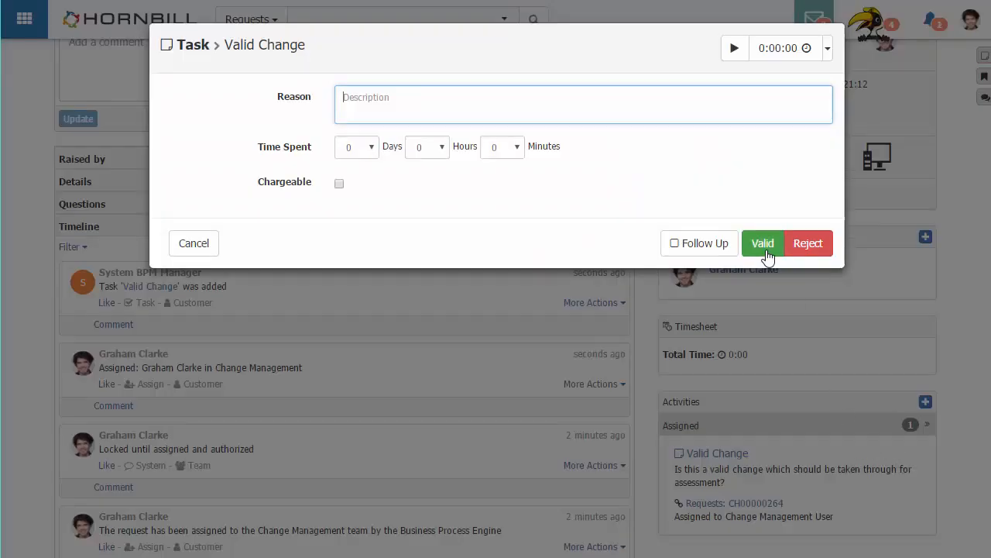
Mark the Valid Change task as valid, moving the request into Planning
left_click(762, 242)
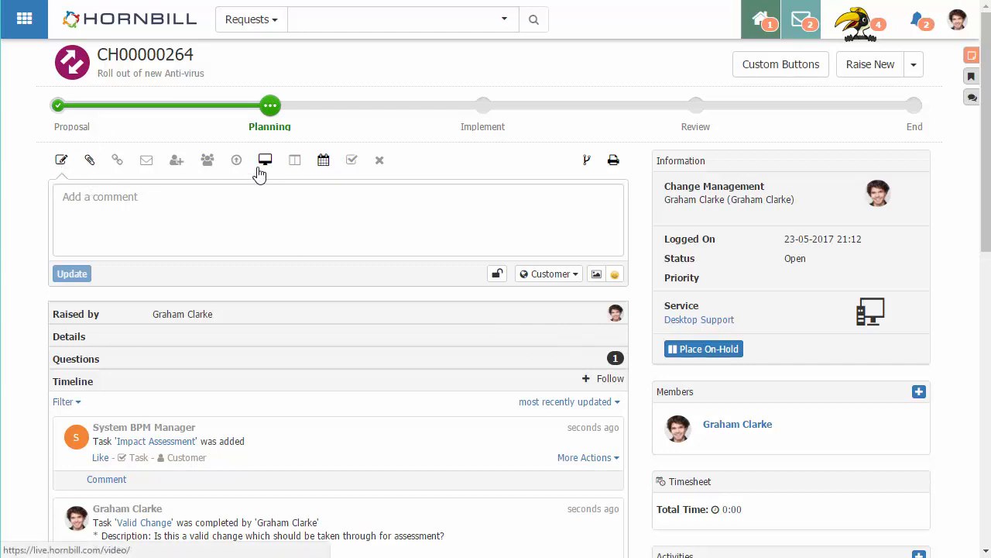
mouse_move(324, 160)
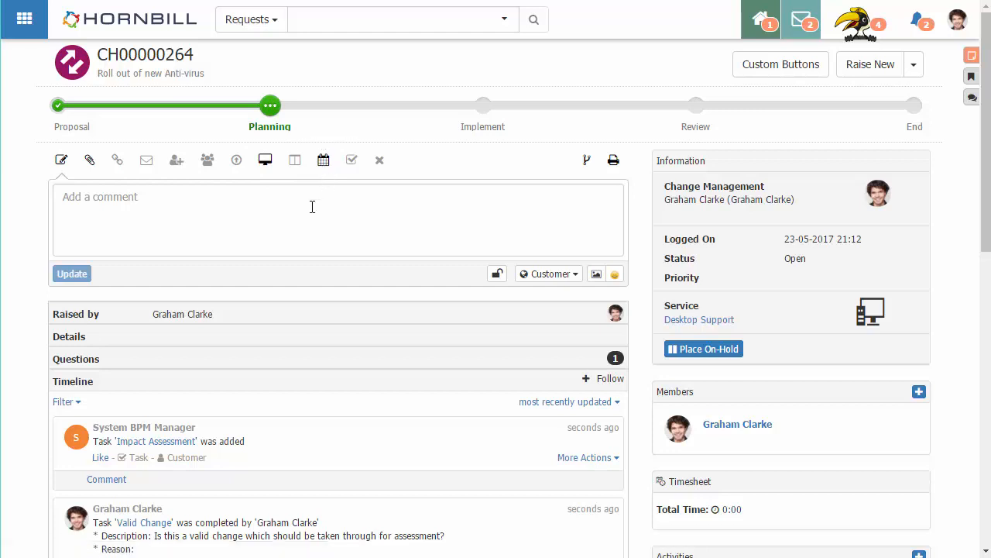
scroll("down", 3)
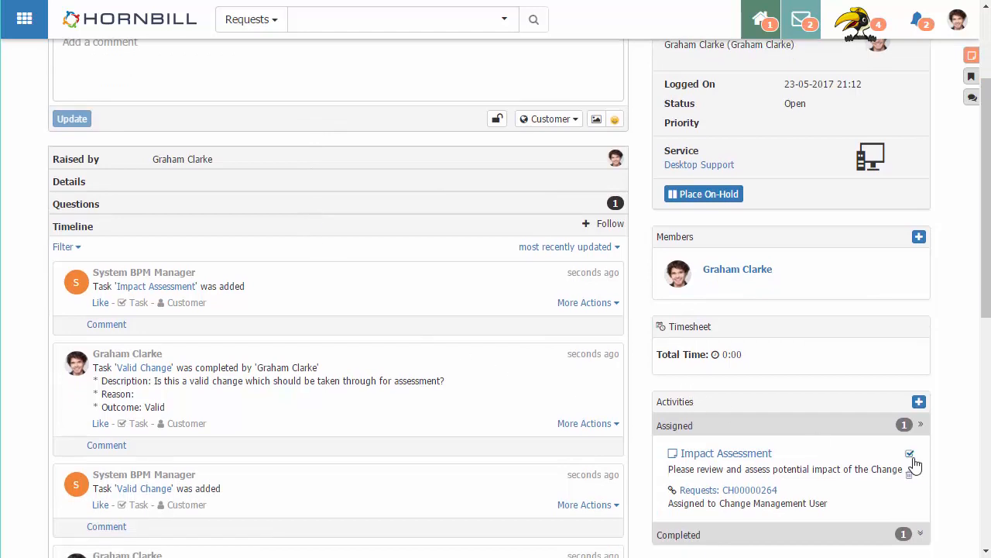
Rate Impact Assessment as Medium and mark the Back Out Plan completed
left_click(910, 453)
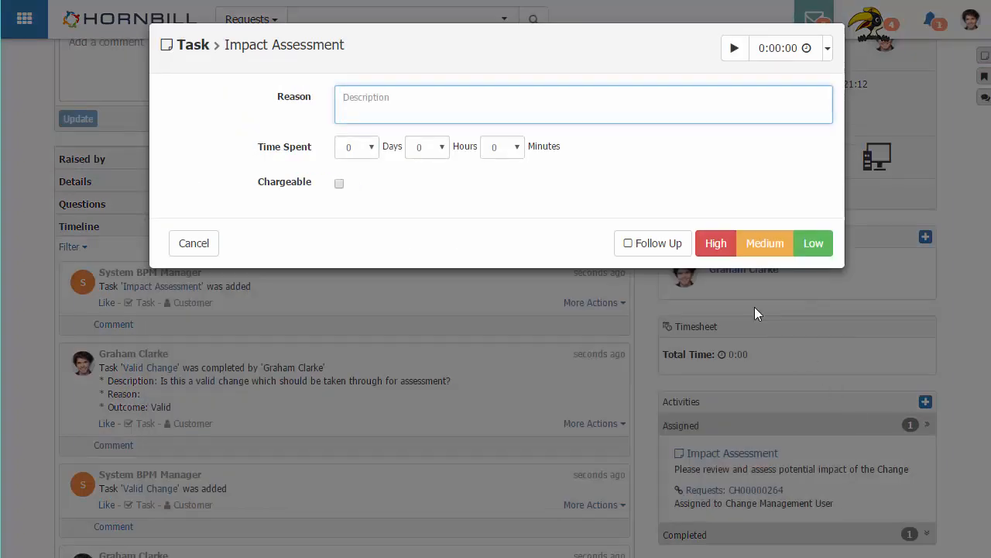
left_click(764, 243)
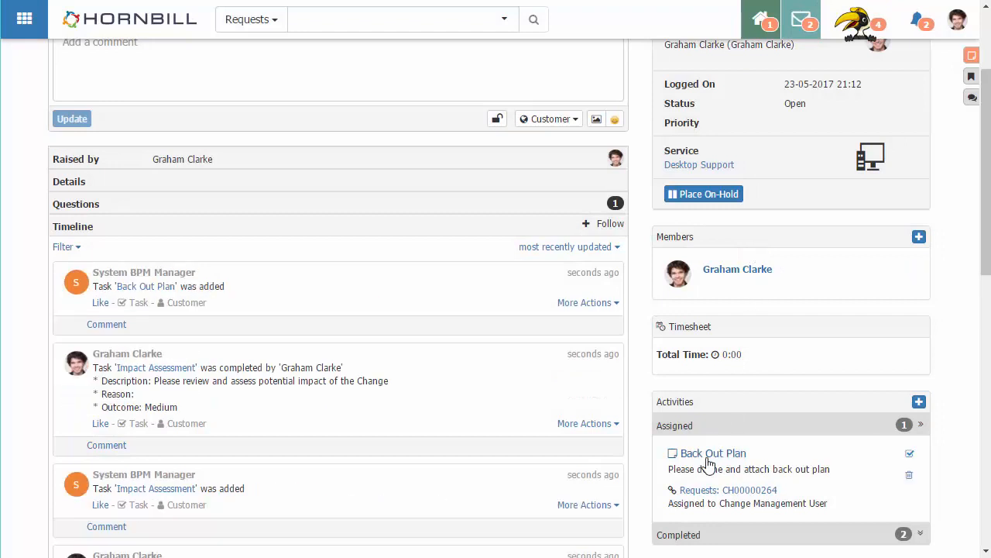
left_click(713, 453)
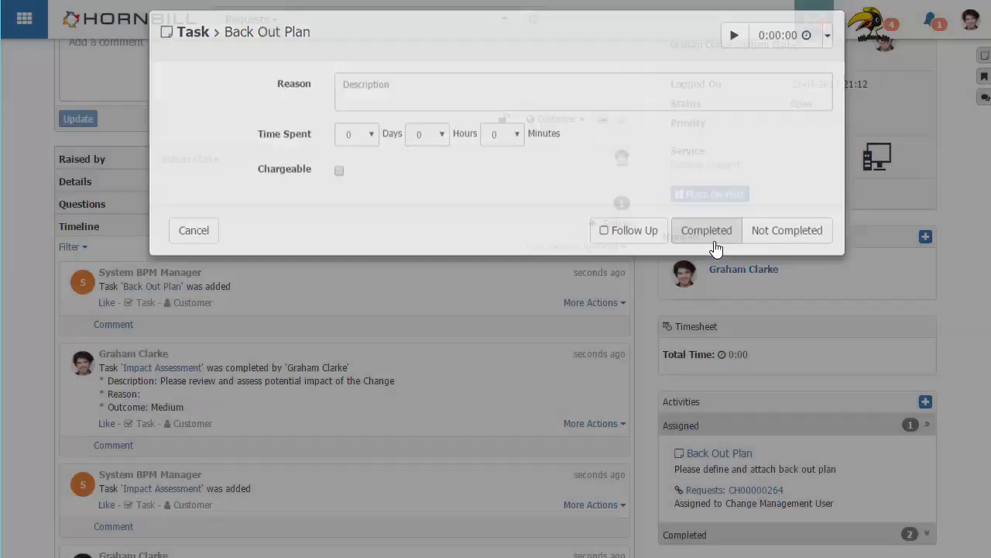
left_click(706, 230)
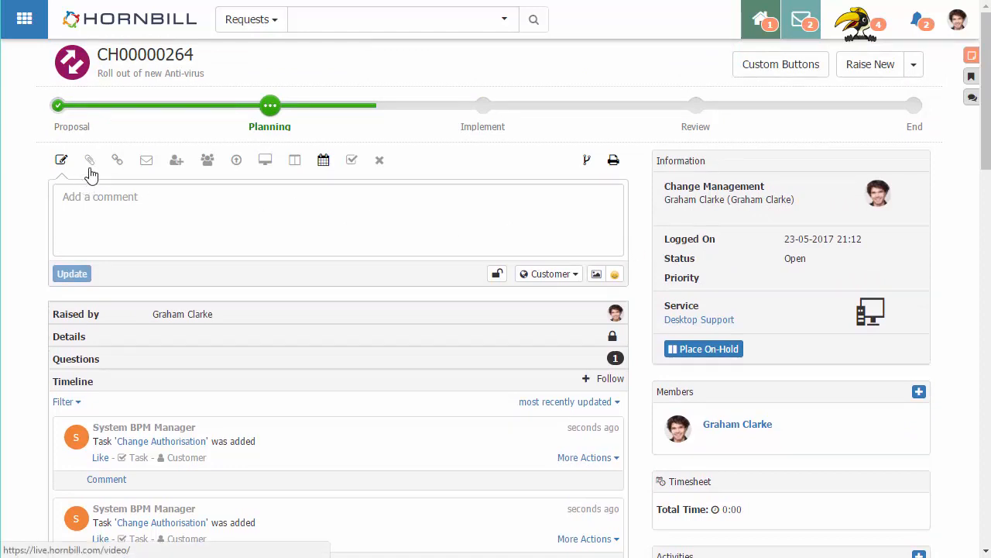
mouse_move(265, 160)
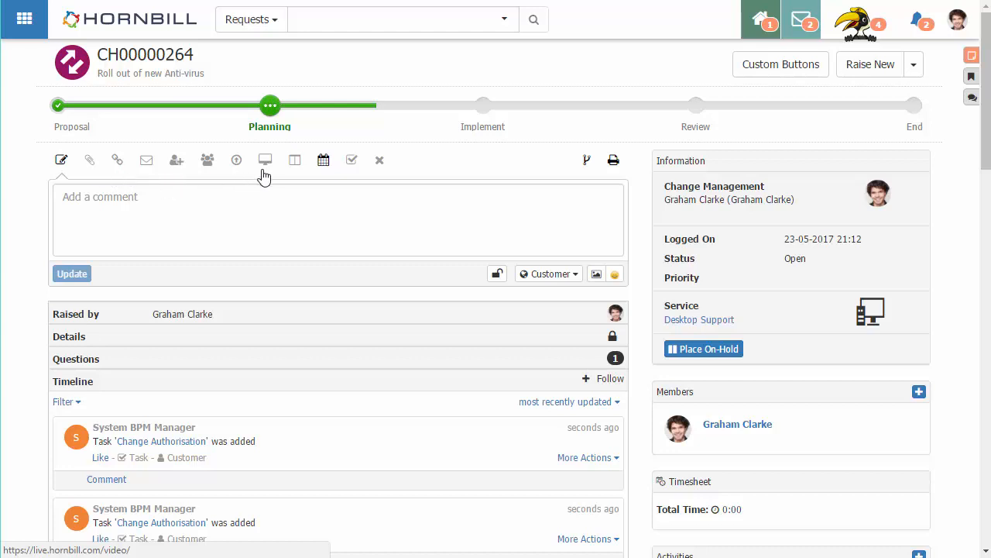
scroll("down", 3)
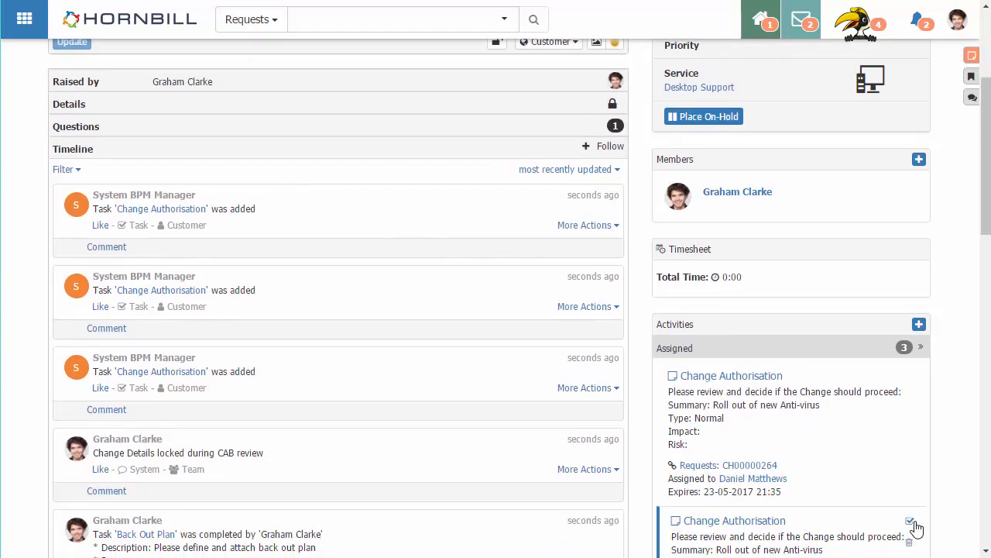
Approve the Change Authorisation task for CH00000264
left_click(910, 520)
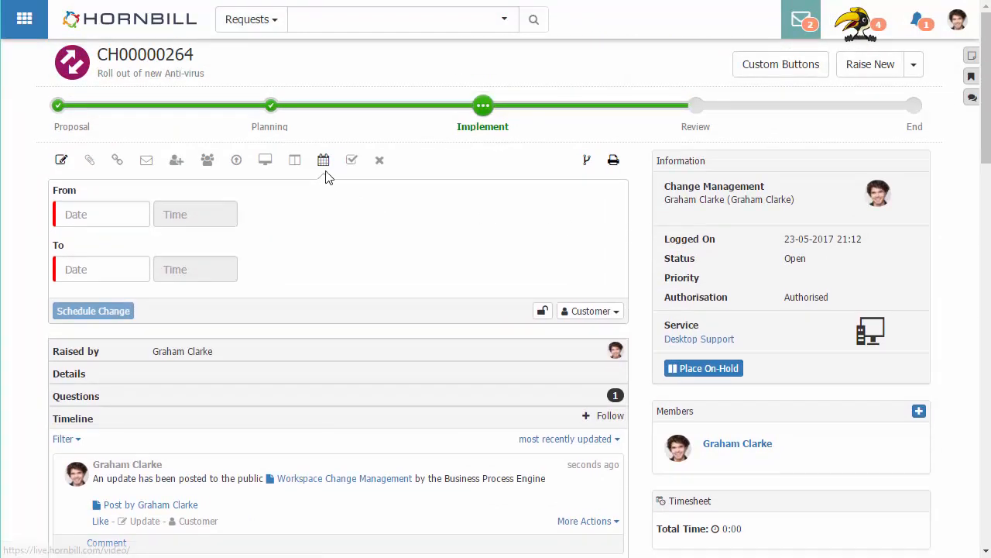
Schedule the change for 25 May 2017 and confirm the schedule
left_click(100, 214)
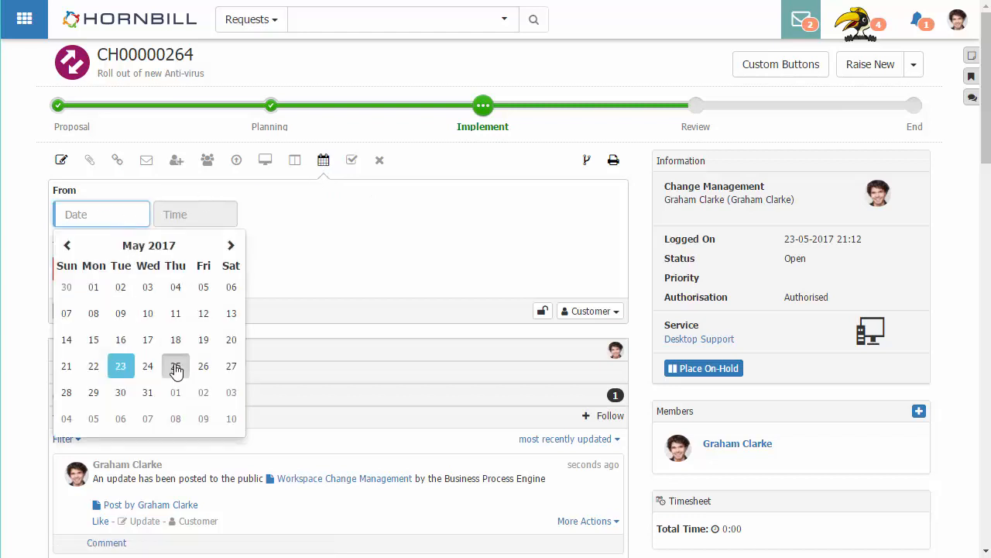
left_click(175, 365)
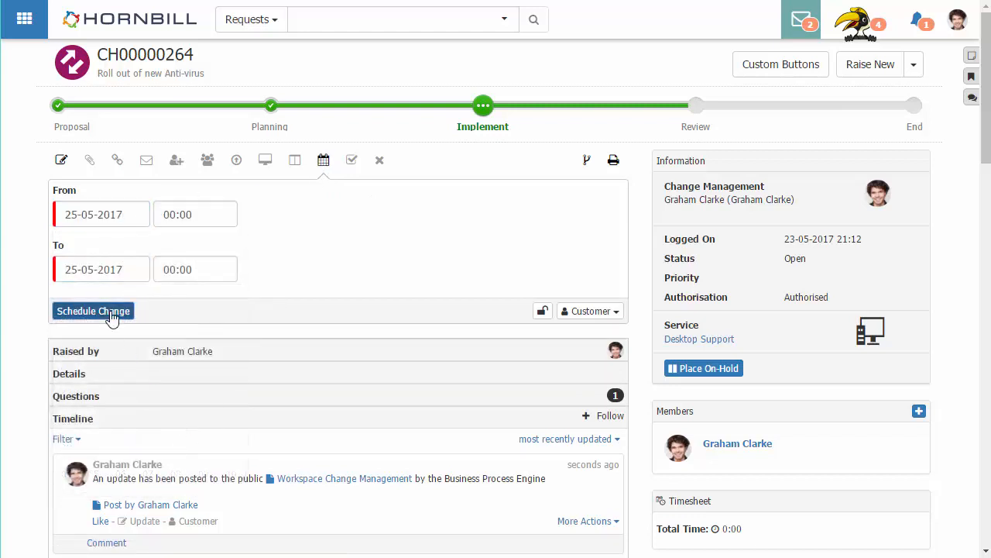
left_click(93, 310)
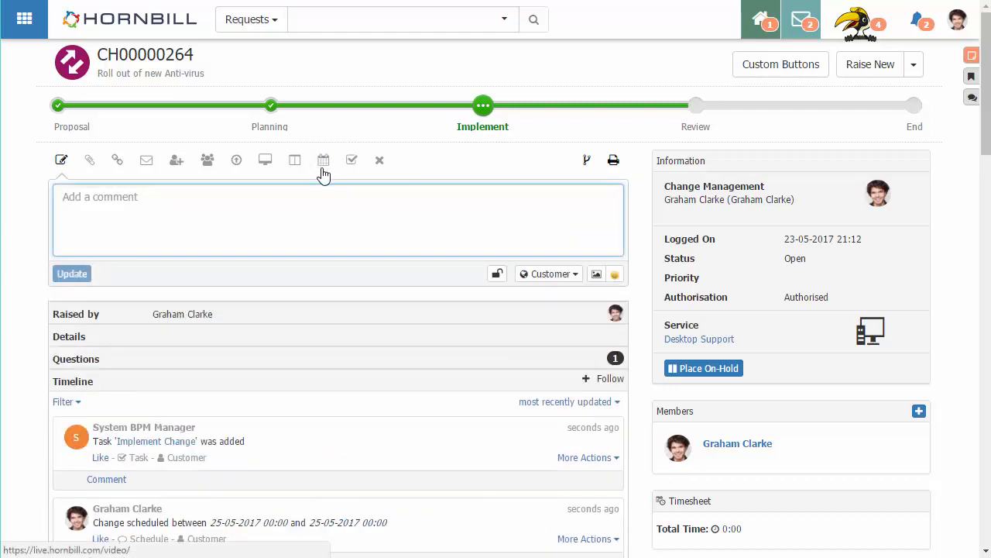
scroll("down", 3)
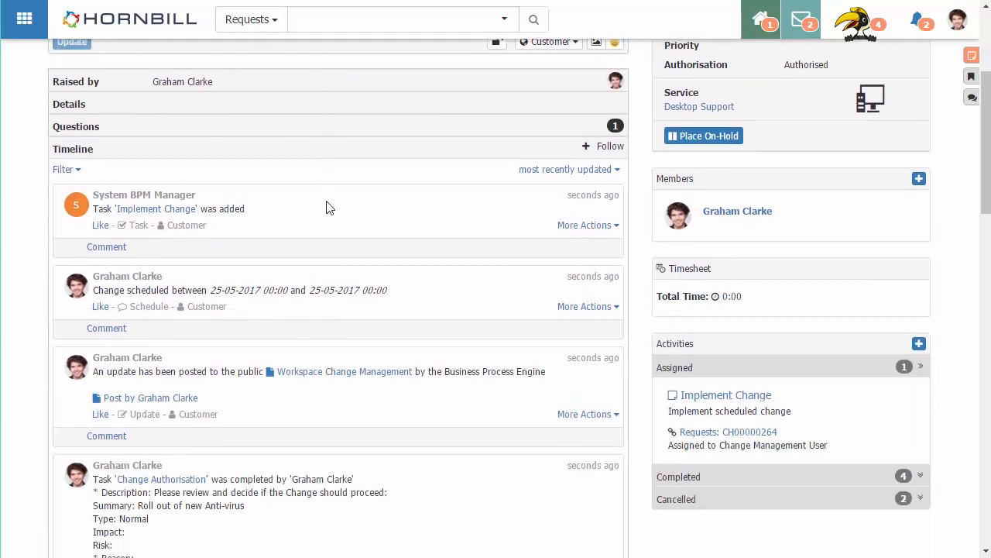
Mark the Implement Change task as implemented
left_click(726, 394)
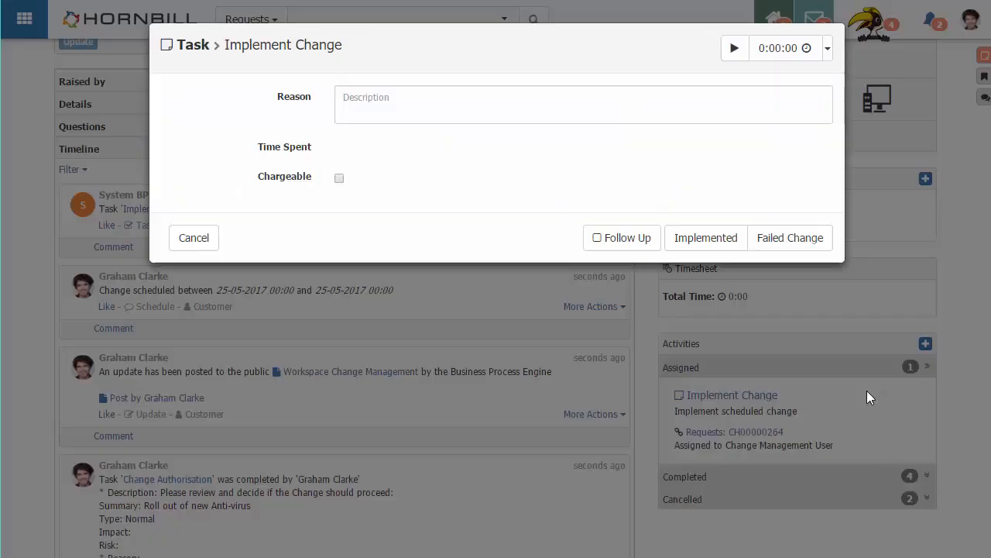
left_click(706, 237)
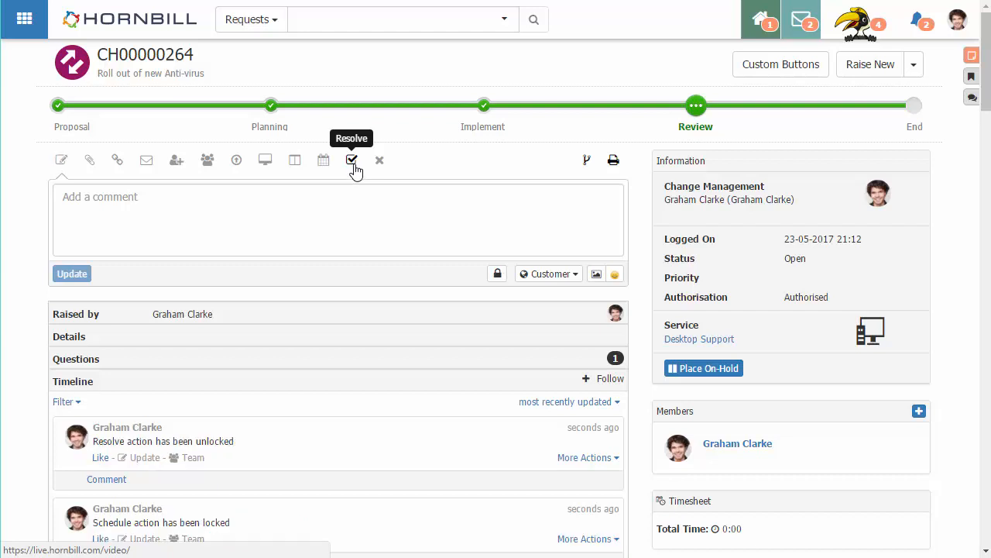
Open the Resolution form and follow its lock icon to the Change Process designer
left_click(351, 160)
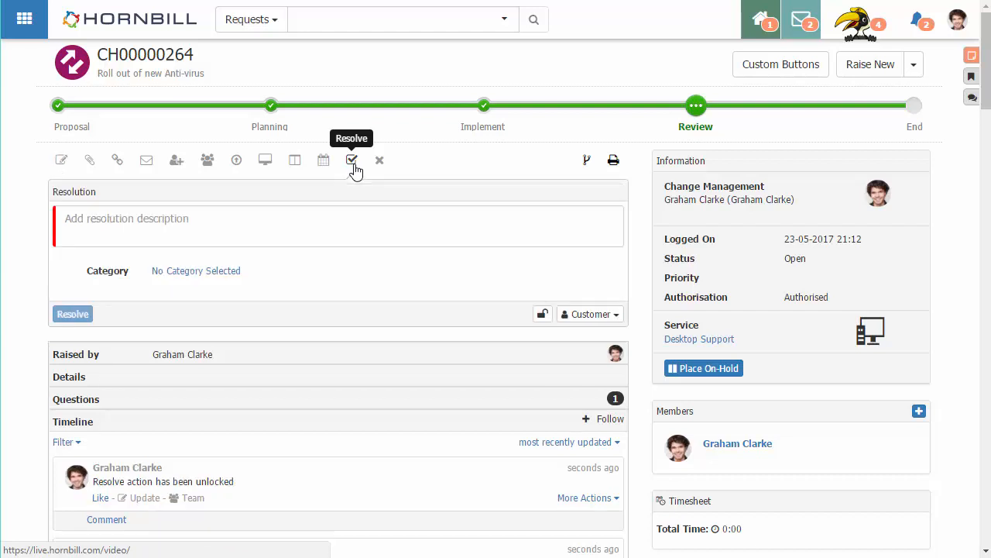
mouse_move(533, 328)
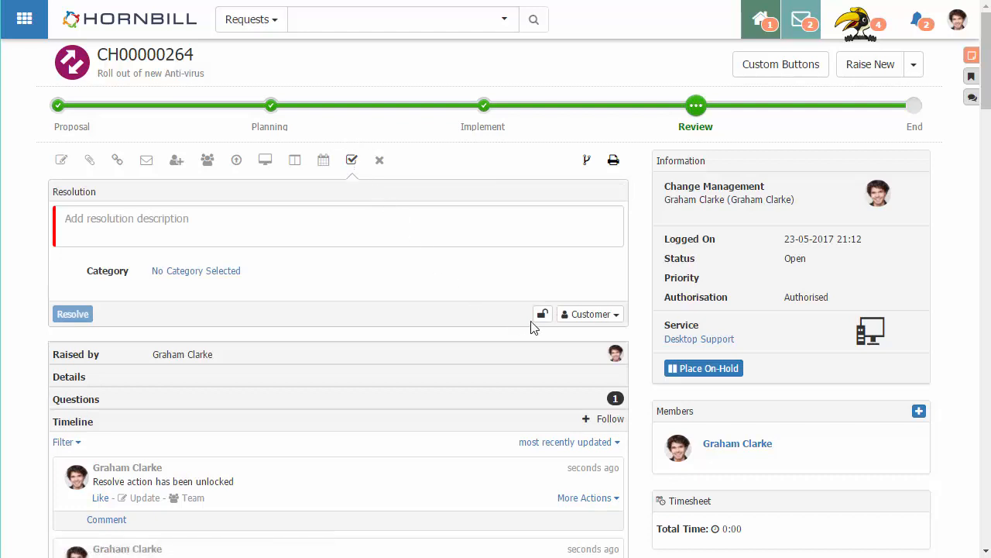
mouse_move(542, 314)
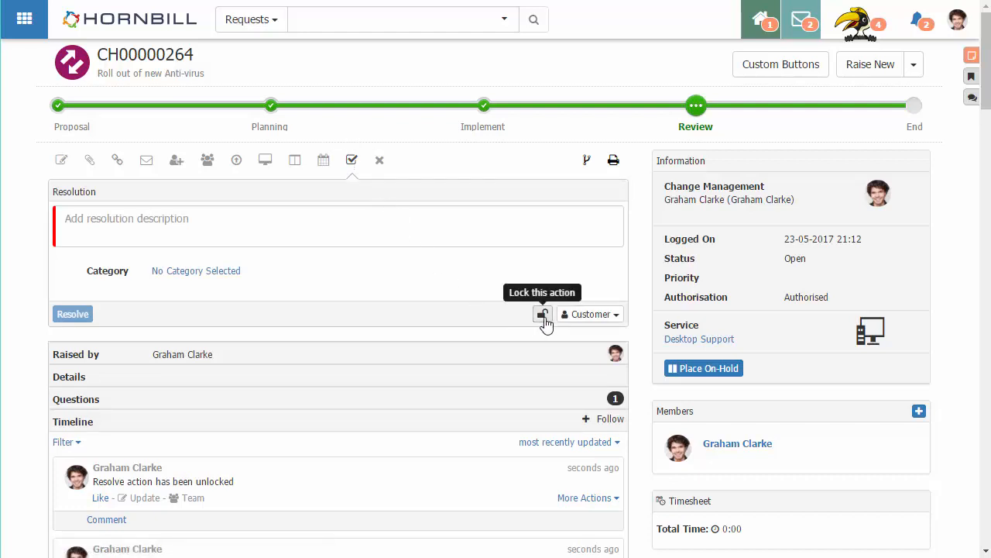
left_click(543, 314)
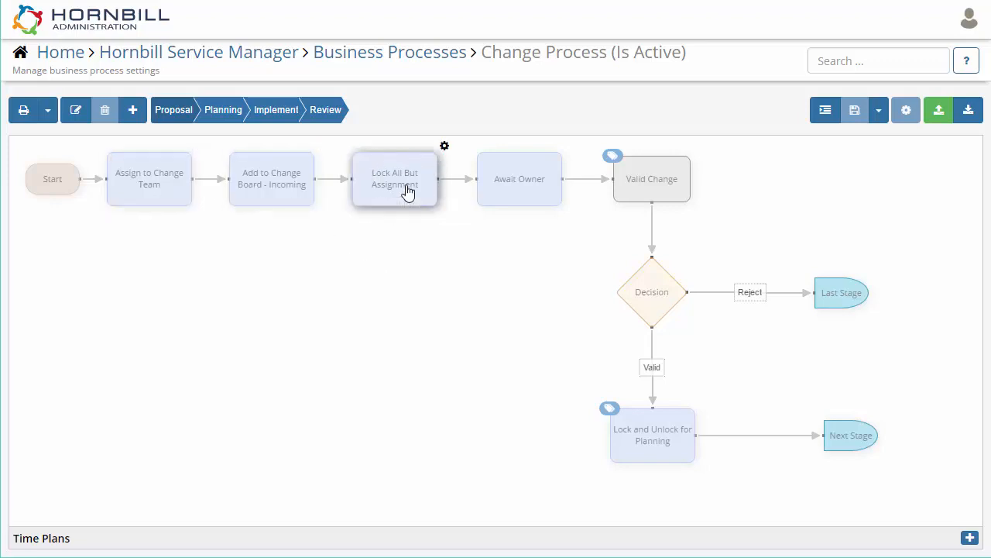
double_click(395, 179)
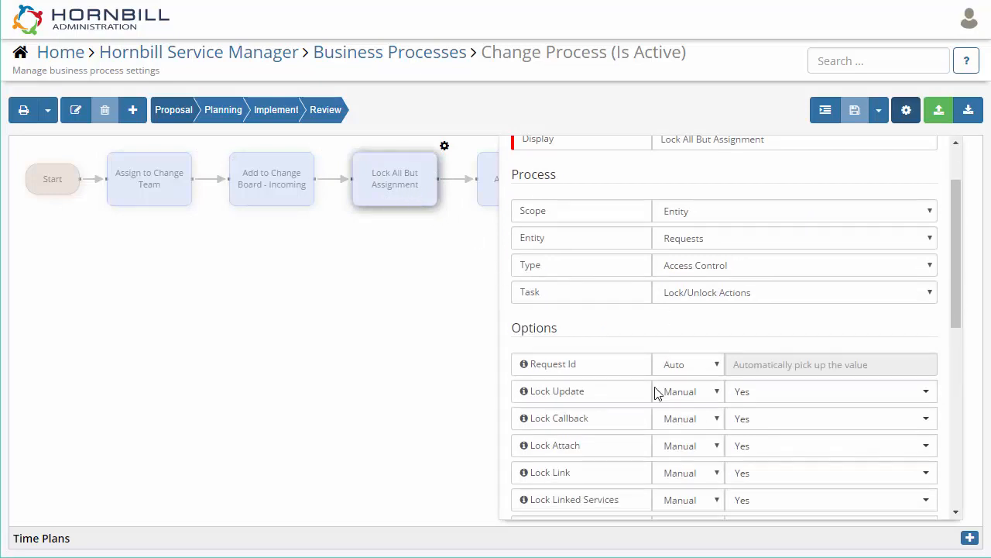
scroll("down", 3)
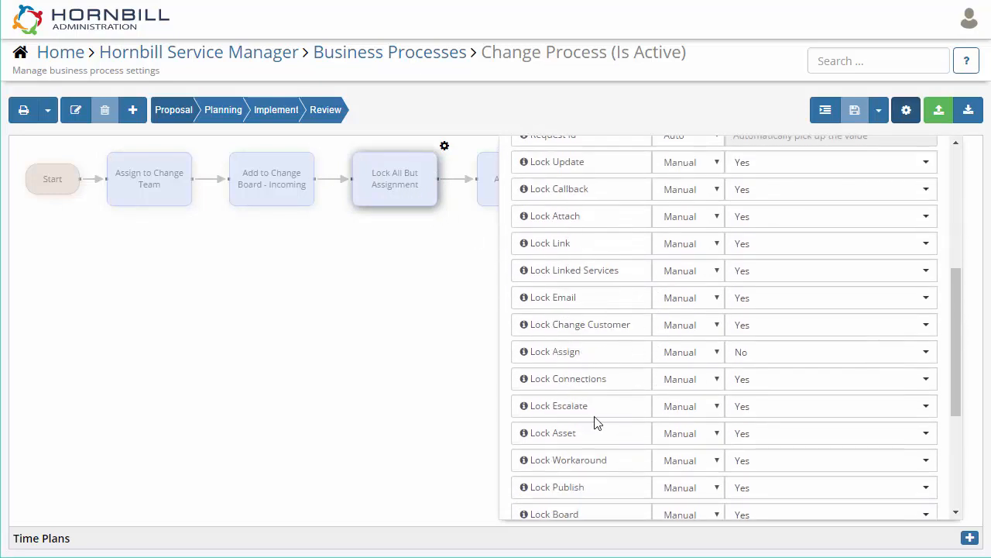
scroll("down", 3)
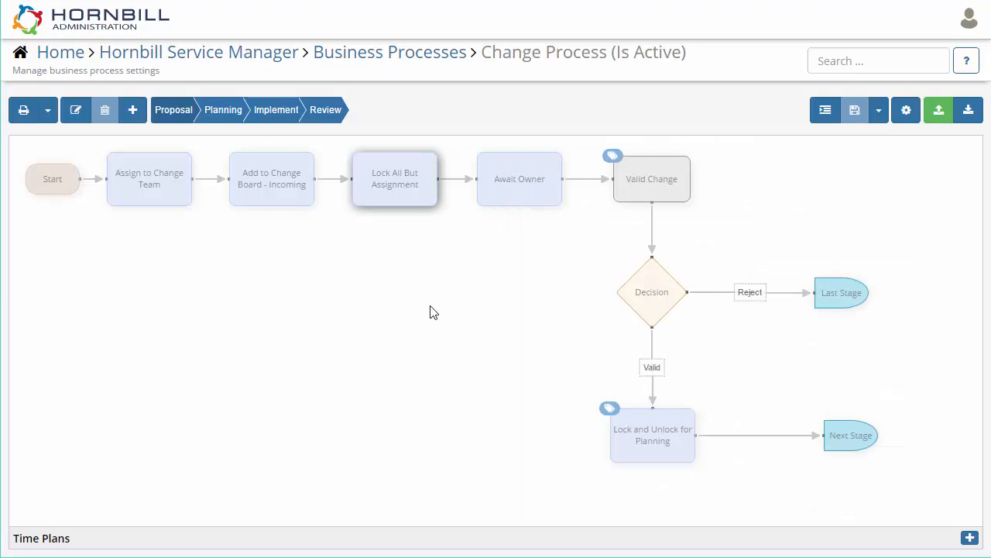
mouse_move(653, 435)
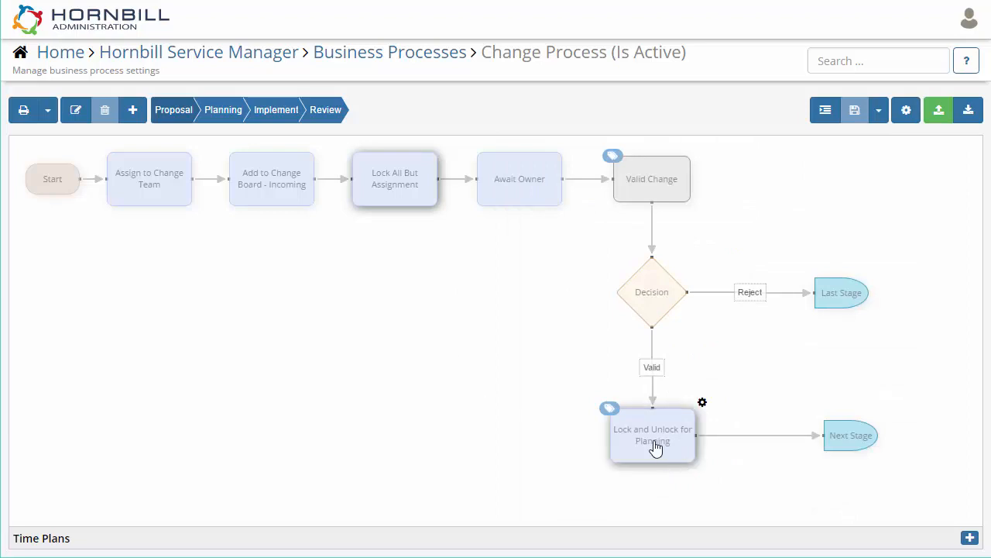
Open the Lock and Unlock for Planning node and scroll its Options panel
double_click(652, 435)
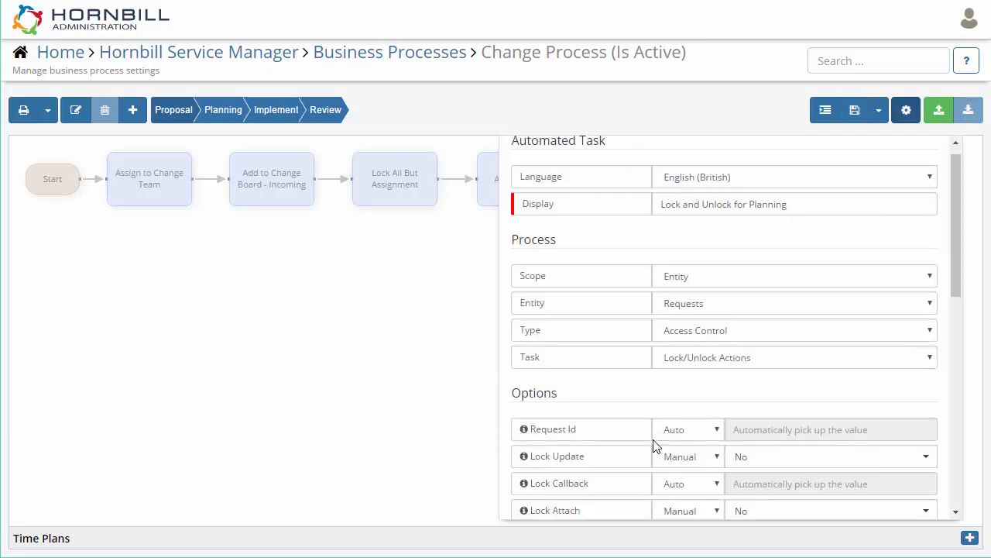
scroll("down", 3)
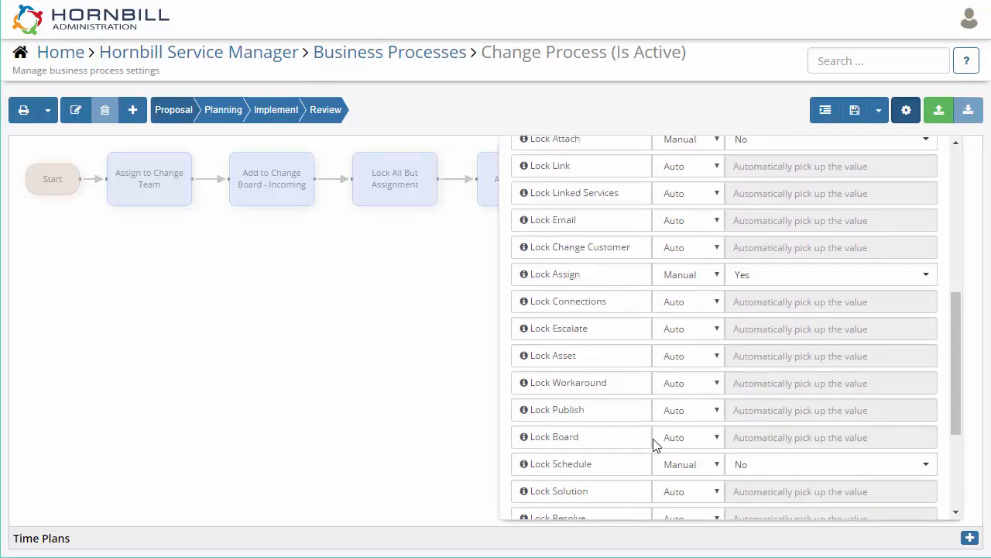